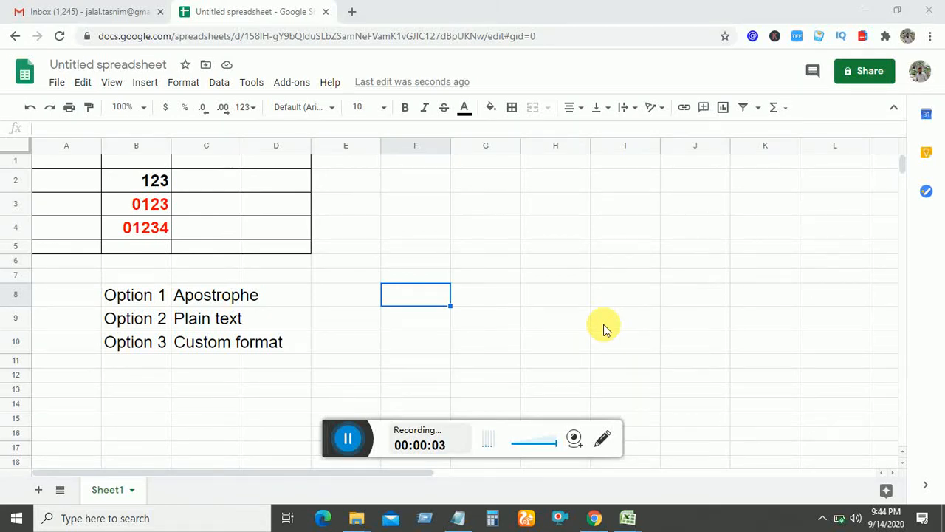
pyautogui.moveTo(472, 296)
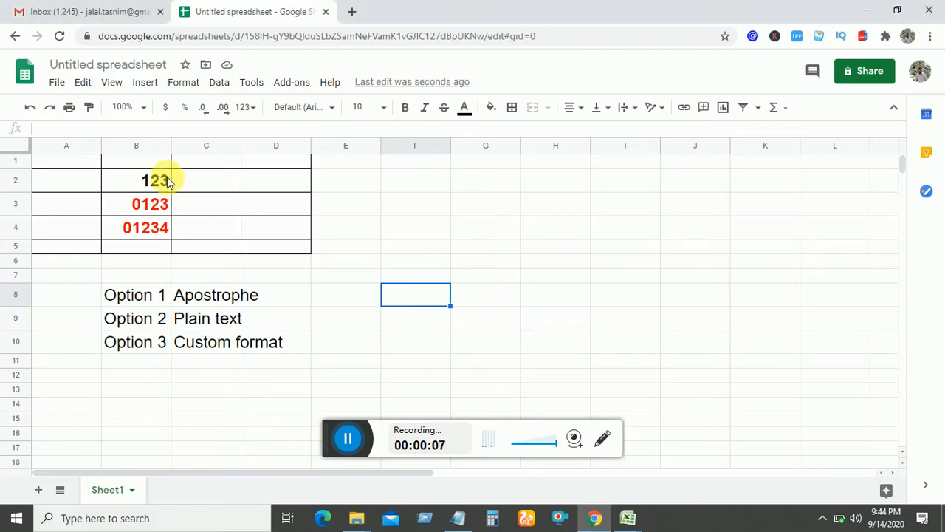
# Step: Retype B2's 123 as 0123, then enter '0123 in F2 to keep the leading zero
pyautogui.click(136, 180)
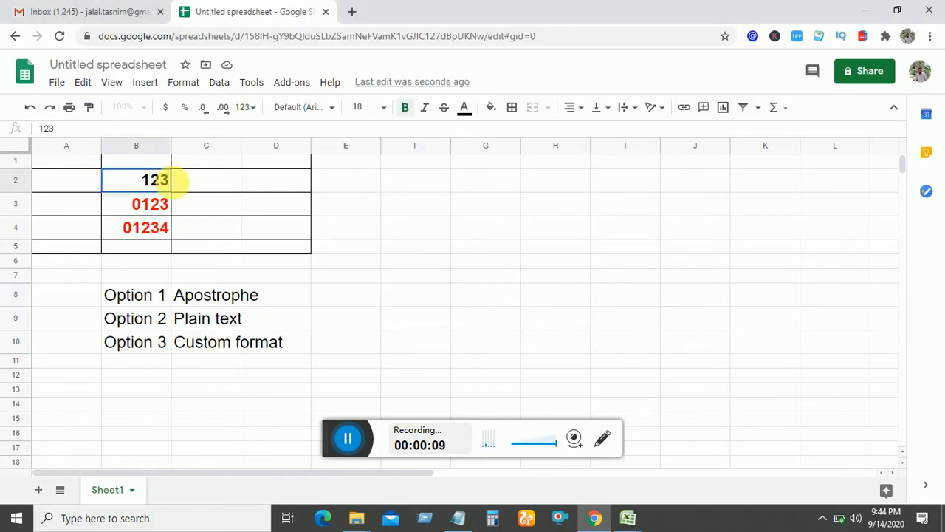
pyautogui.press('Delete')
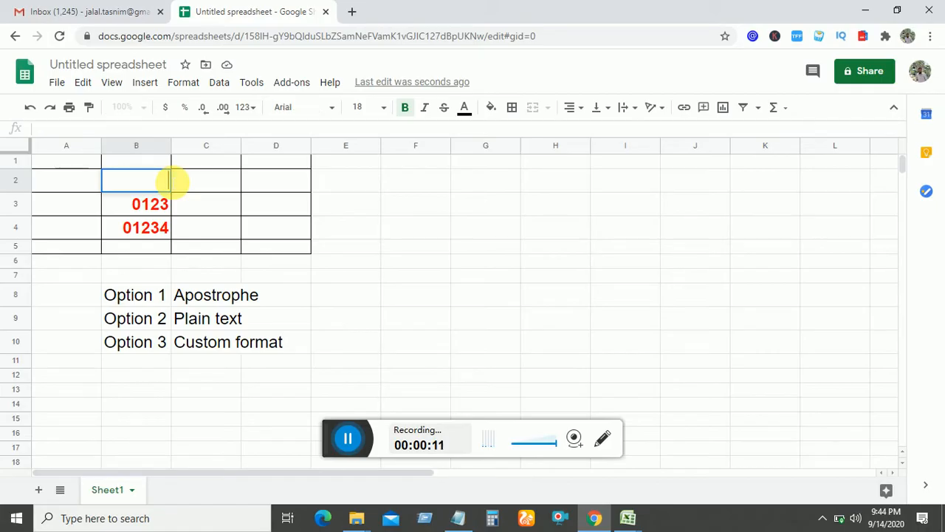
pyautogui.write('0')
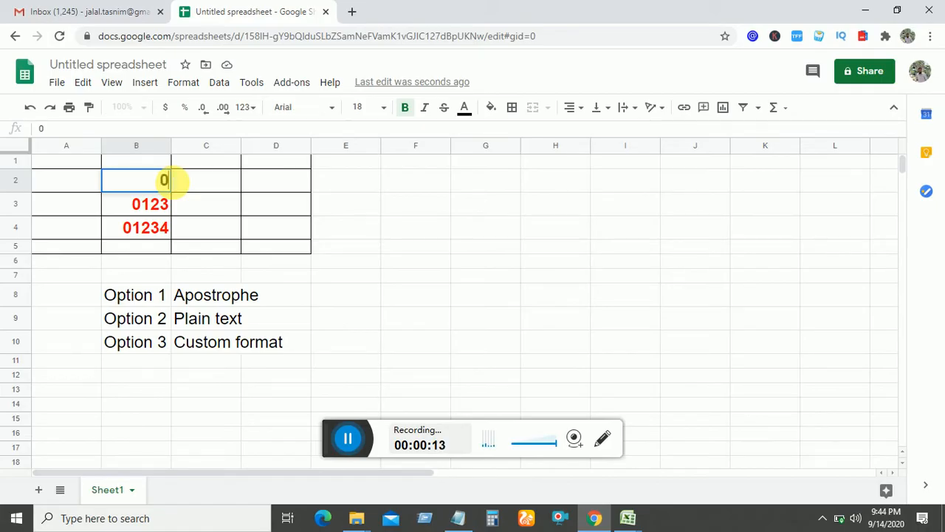
pyautogui.write('0123')
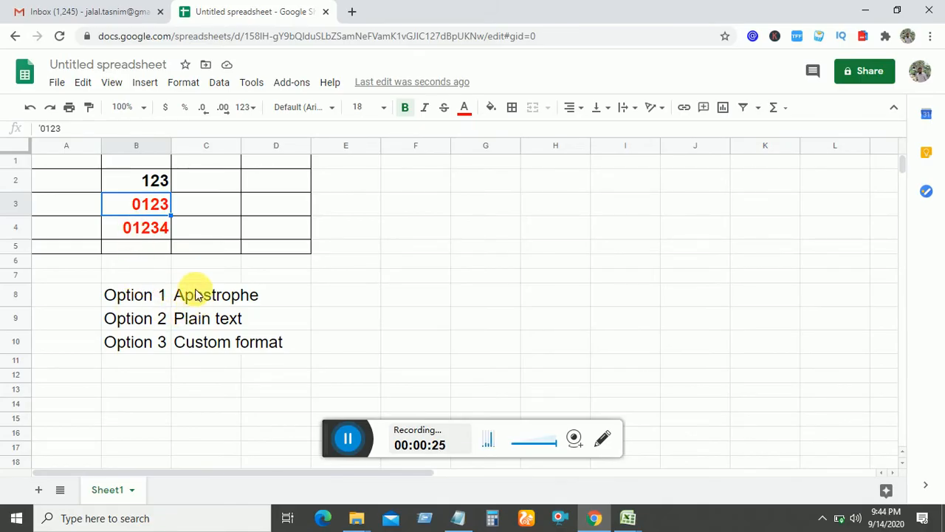
pyautogui.moveTo(244, 294)
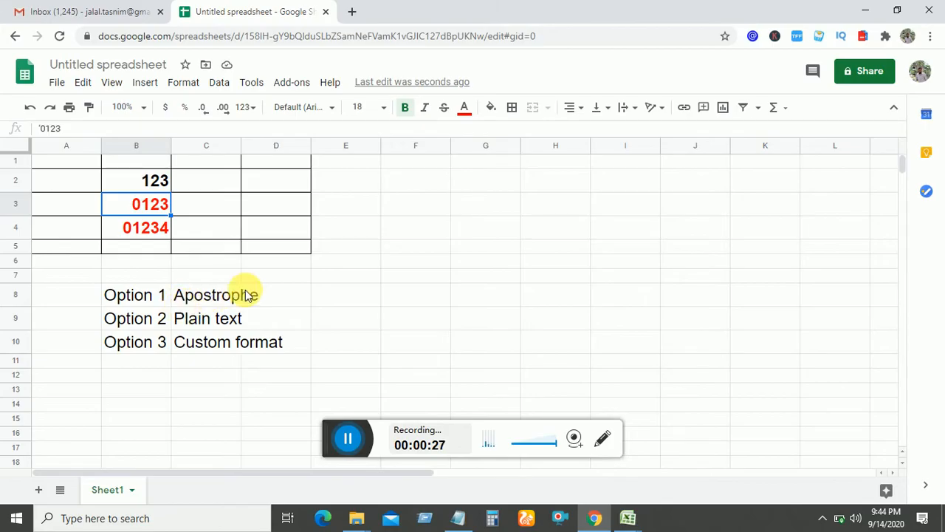
pyautogui.moveTo(194, 318)
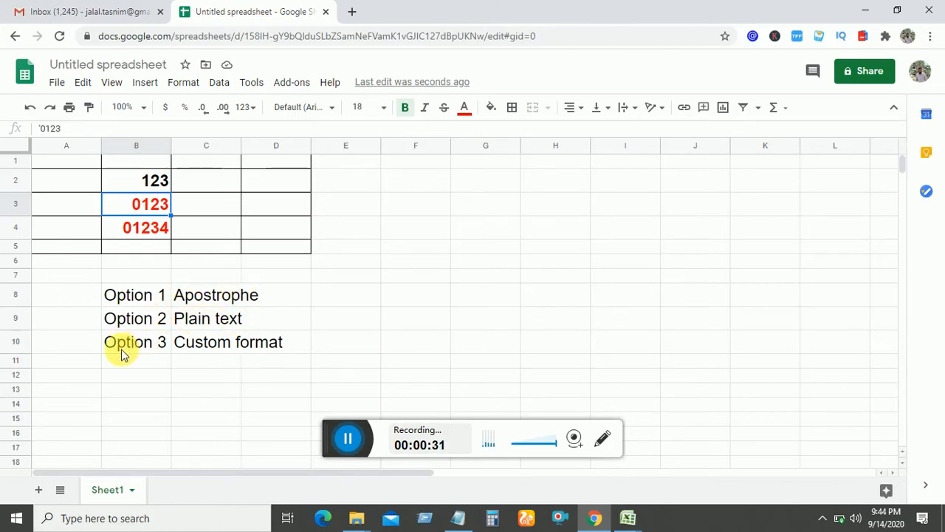
pyautogui.moveTo(264, 349)
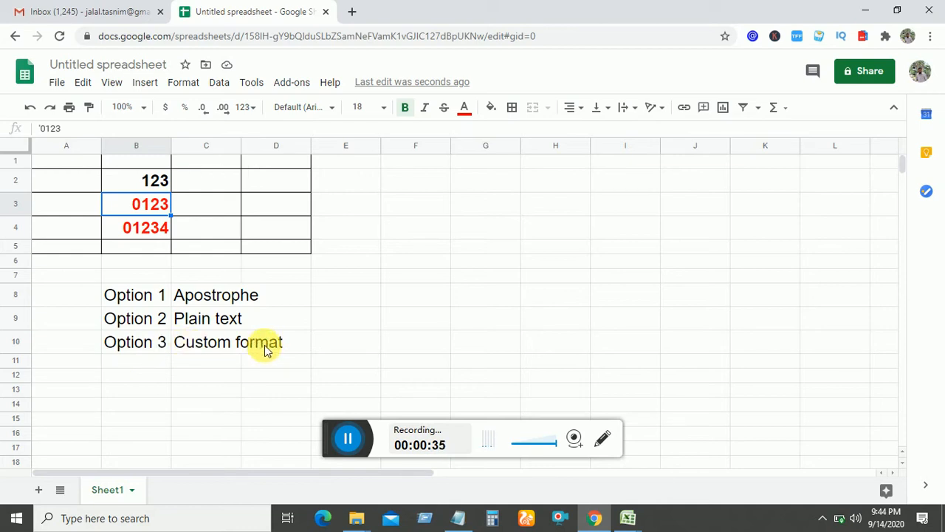
pyautogui.moveTo(414, 185)
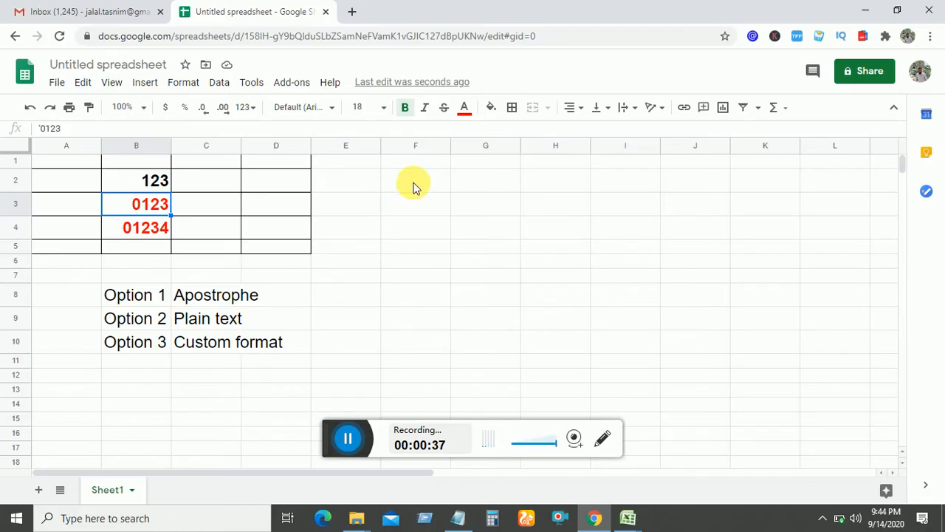
pyautogui.click(415, 180)
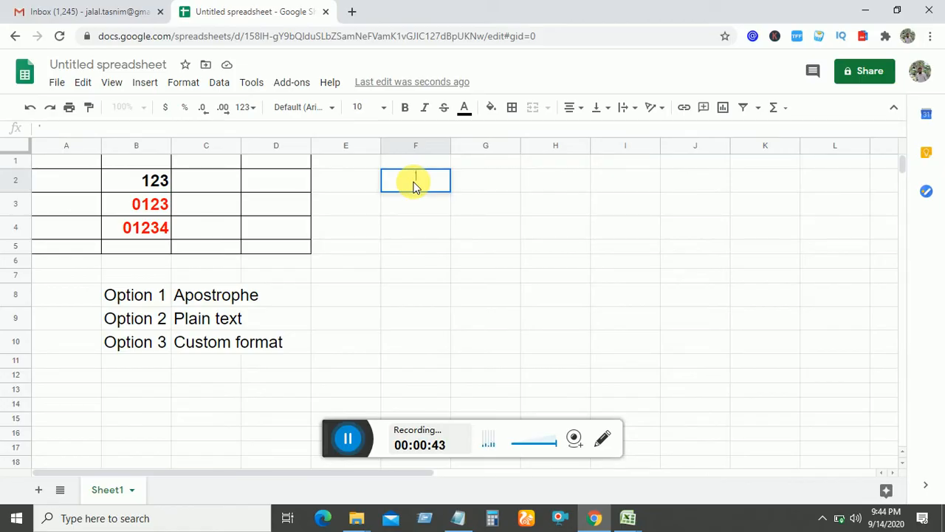
pyautogui.write("'0123")
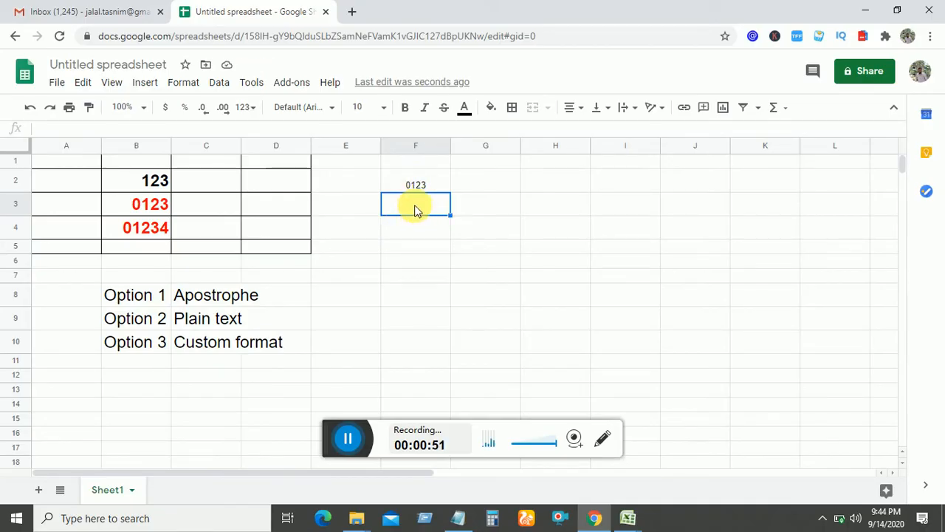
# Step: Format F3 as Plain text and enter 01234 into it
pyautogui.click(183, 82)
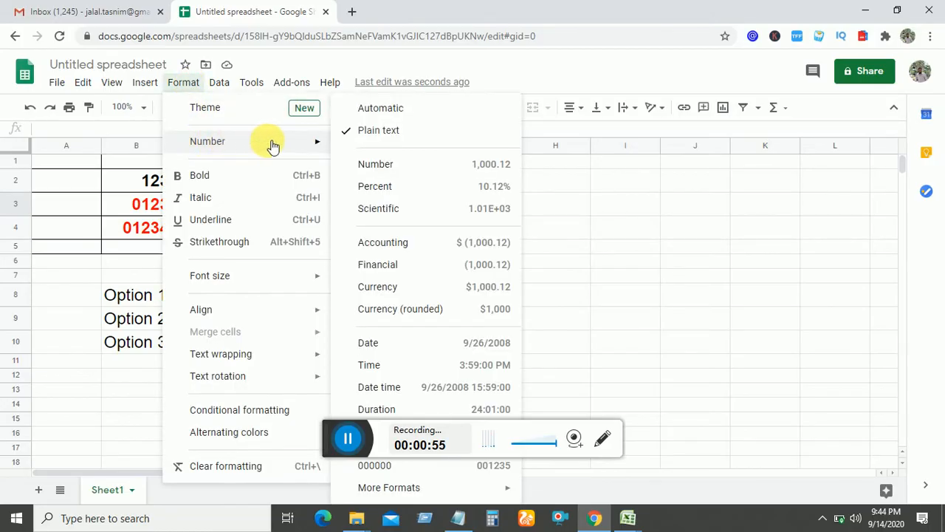
pyautogui.moveTo(378, 130)
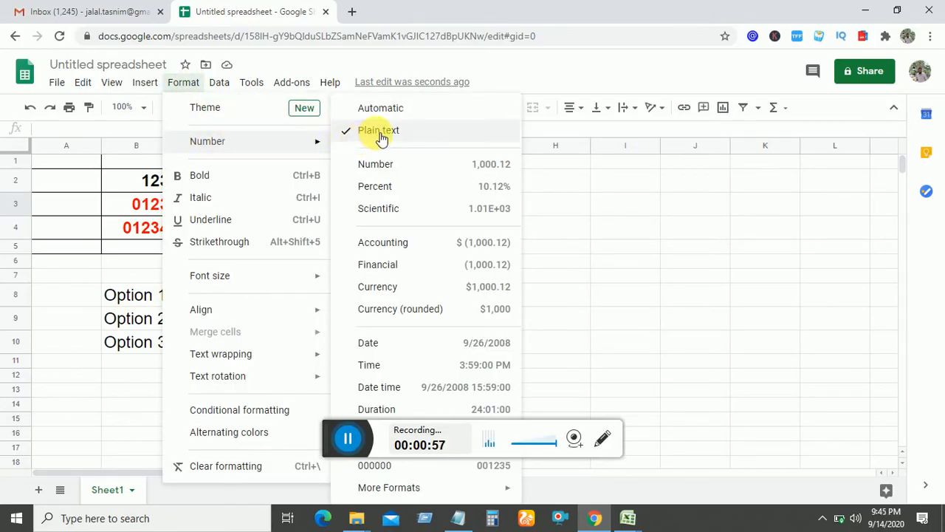
pyautogui.click(378, 130)
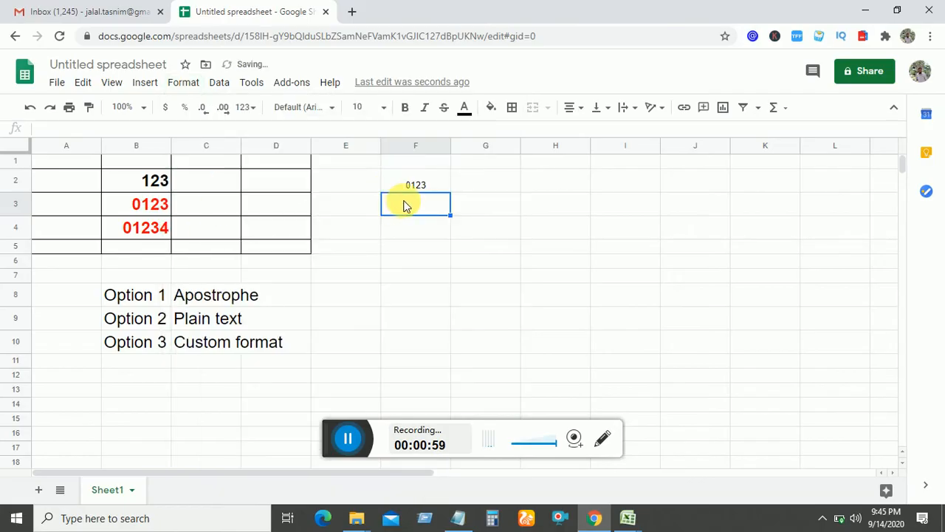
pyautogui.write('01234')
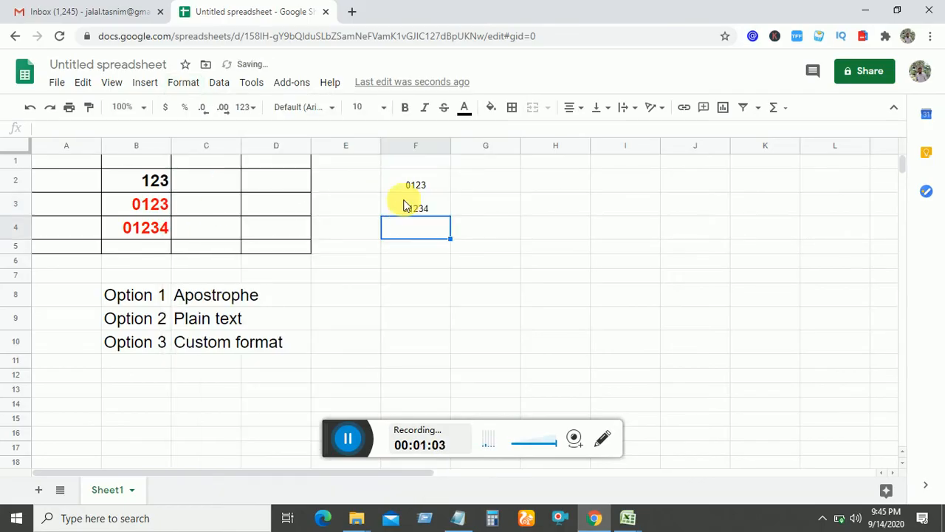
pyautogui.moveTo(423, 223)
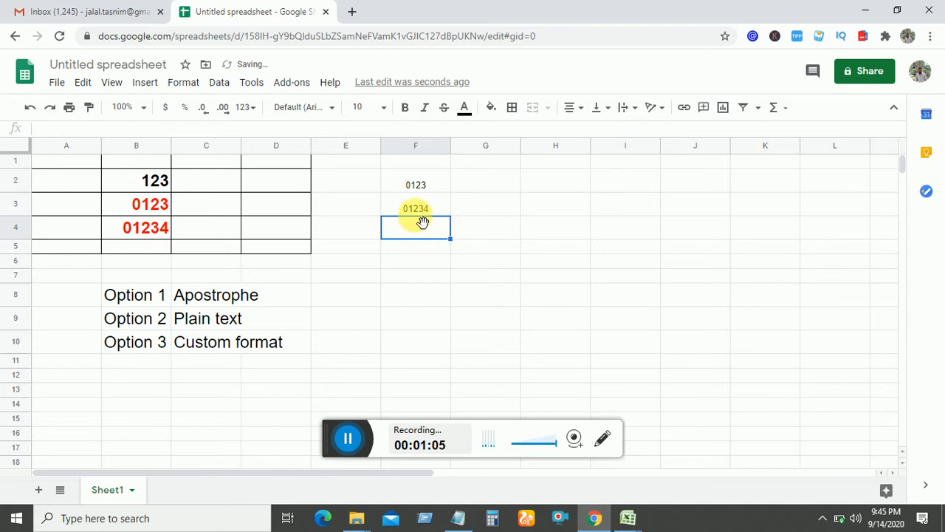
pyautogui.moveTo(138, 372)
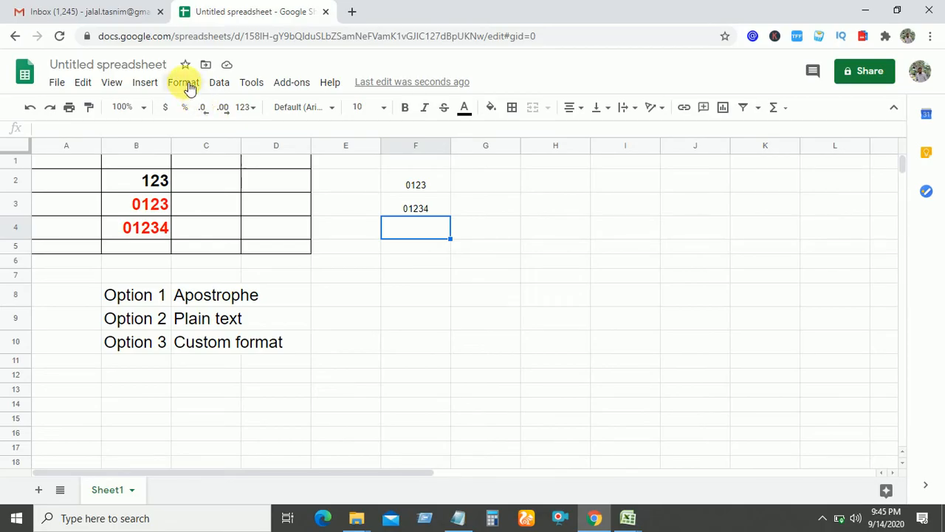
# Step: Open Custom number format from Format > Number > More Formats for F4
pyautogui.click(183, 82)
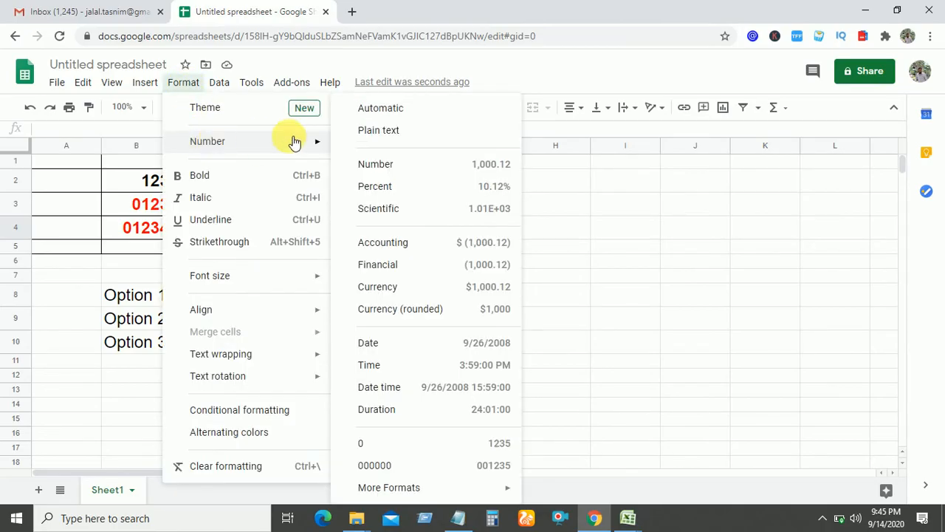
pyautogui.moveTo(400, 309)
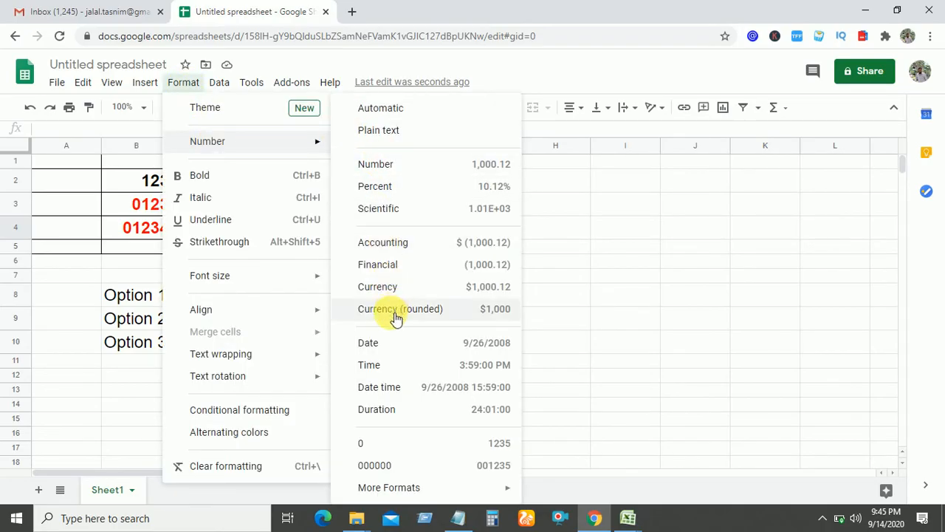
pyautogui.click(389, 487)
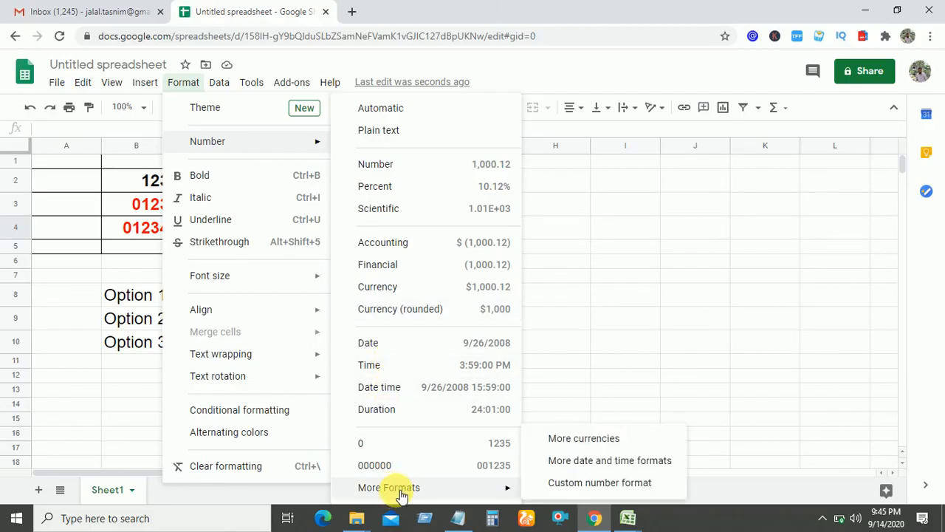
pyautogui.moveTo(479, 497)
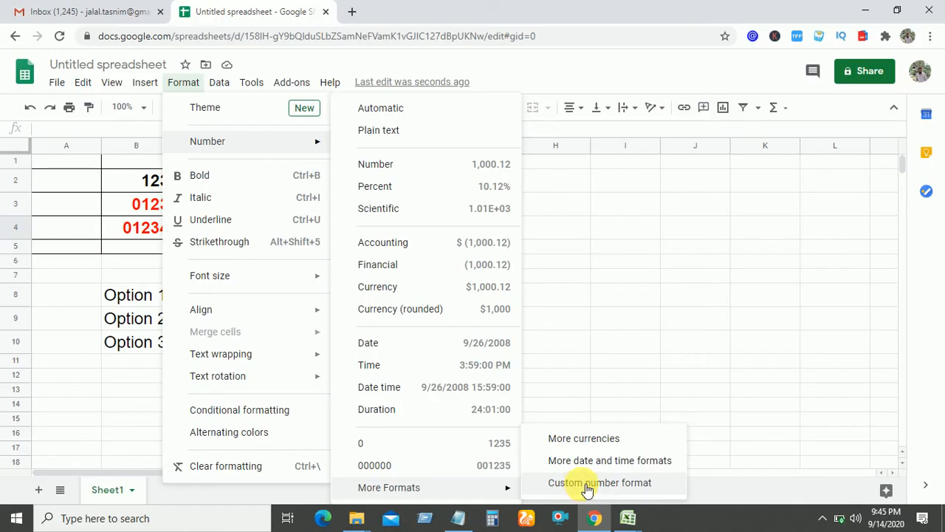
pyautogui.click(600, 482)
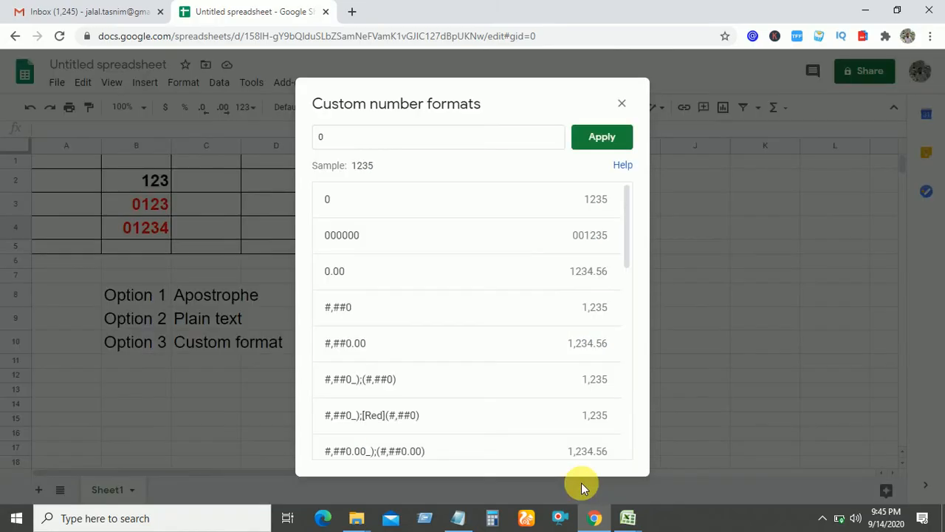
pyautogui.moveTo(369, 167)
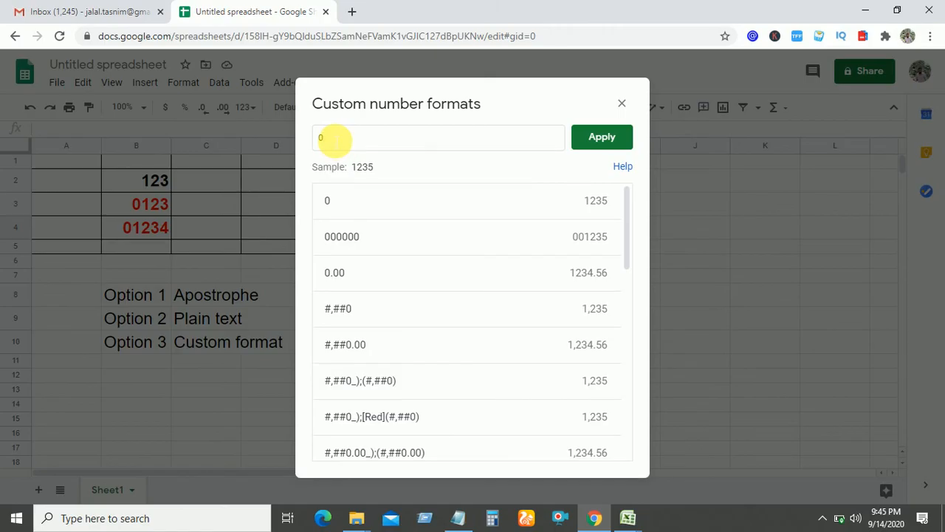
pyautogui.moveTo(373, 176)
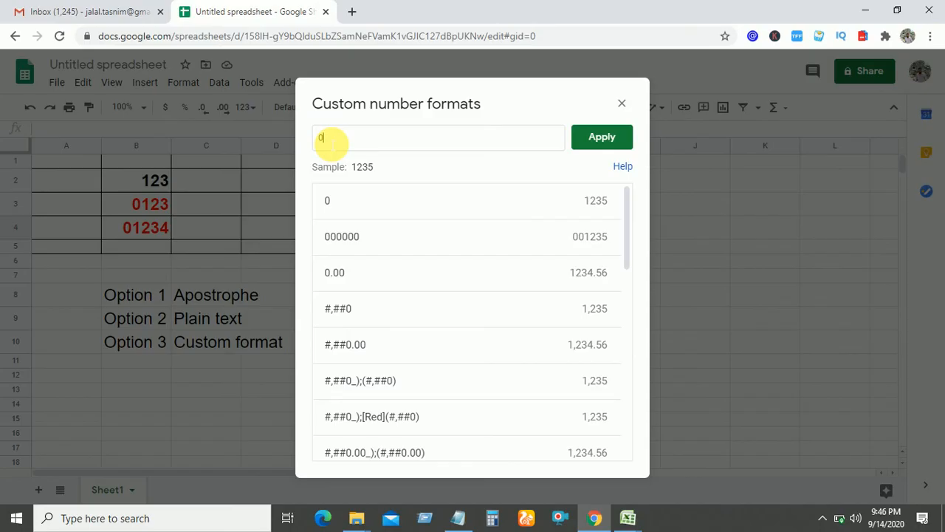
# Step: Enter 00000 as the custom format so the sample shows 01235
pyautogui.write('000')
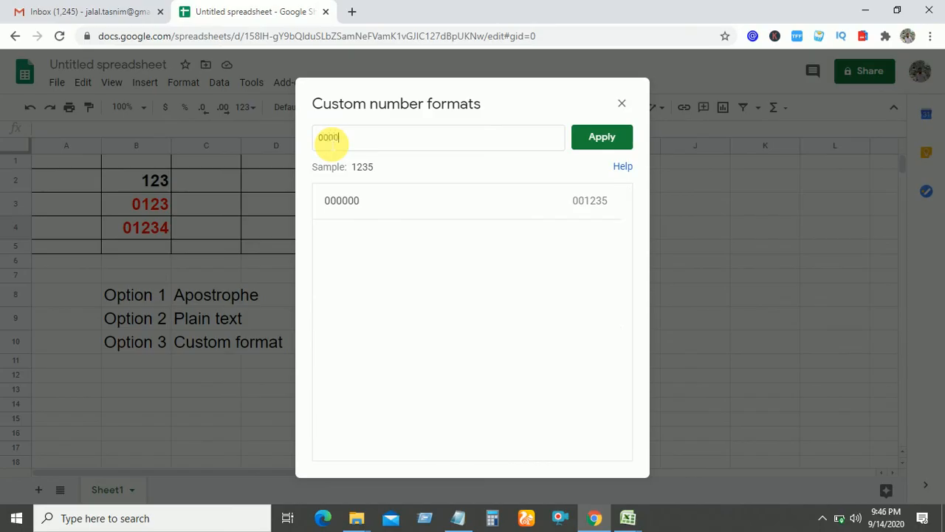
pyautogui.write('0')
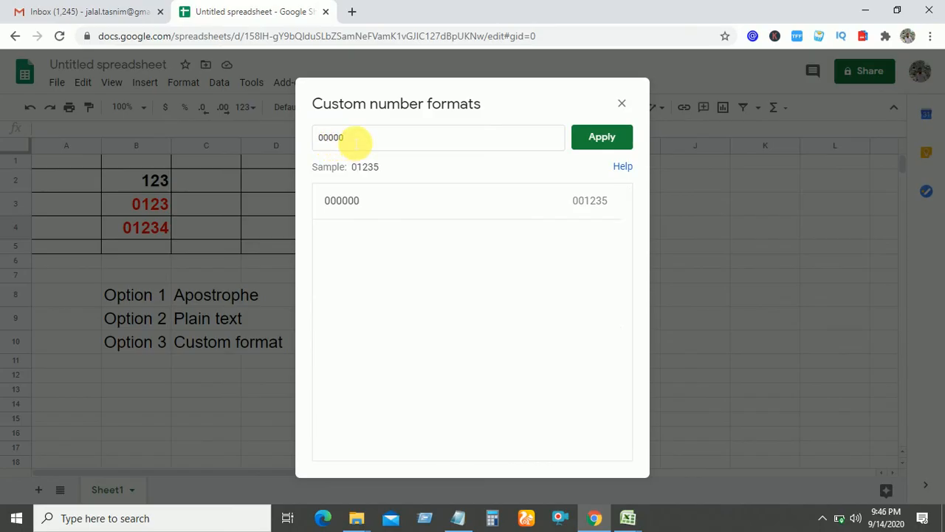